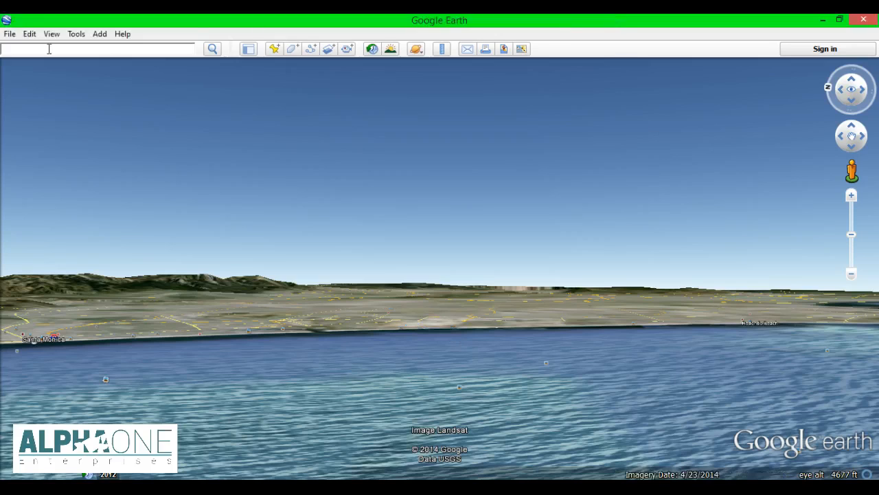
Step: Start the flight simulator in the SR22 propeller plane, beginning from the current view
left_click(77, 33)
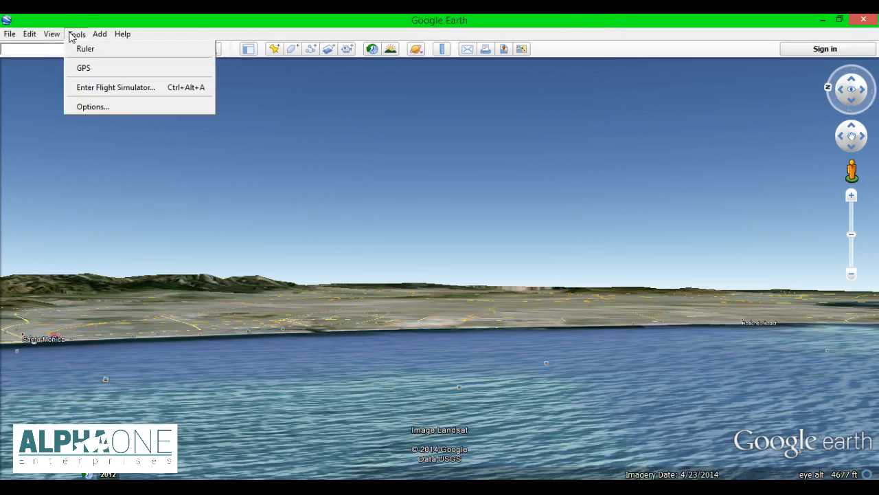
left_click(115, 87)
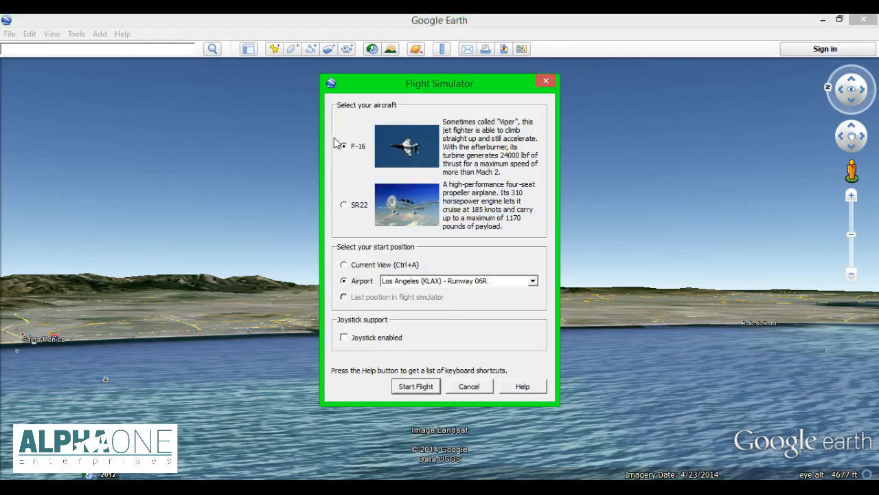
left_click(343, 204)
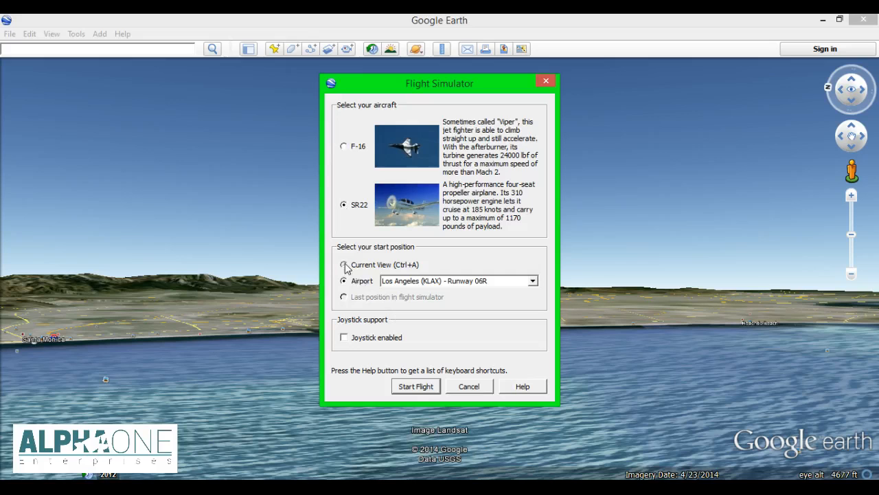
left_click(415, 384)
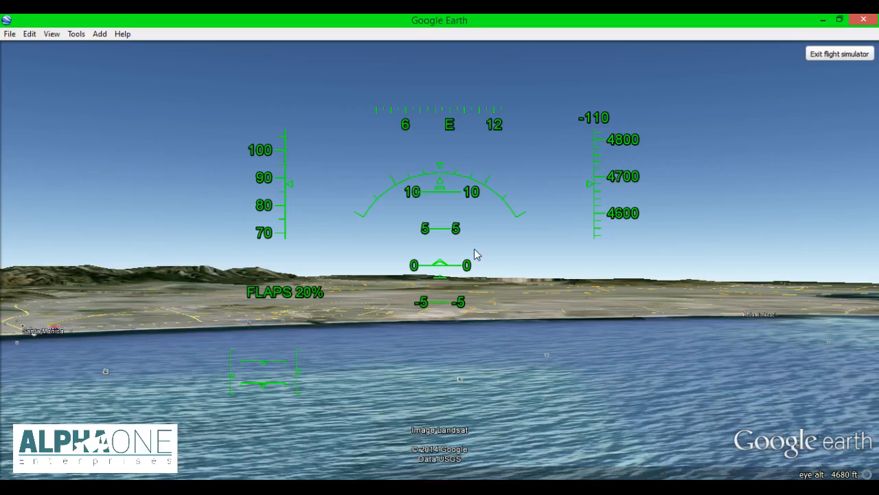
mouse_move(319, 226)
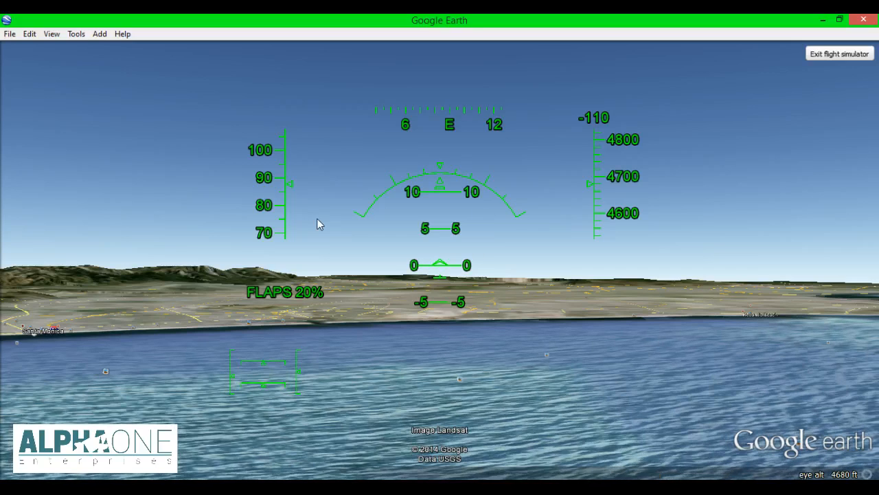
mouse_move(290, 187)
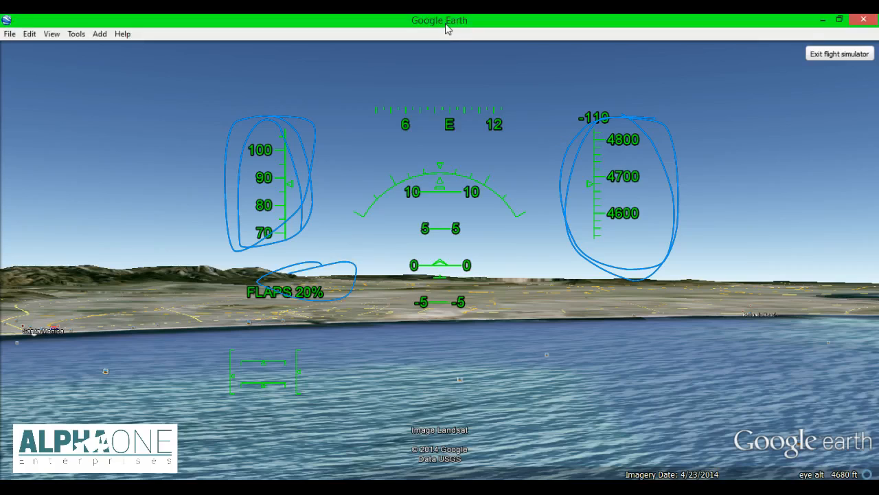
mouse_move(445, 29)
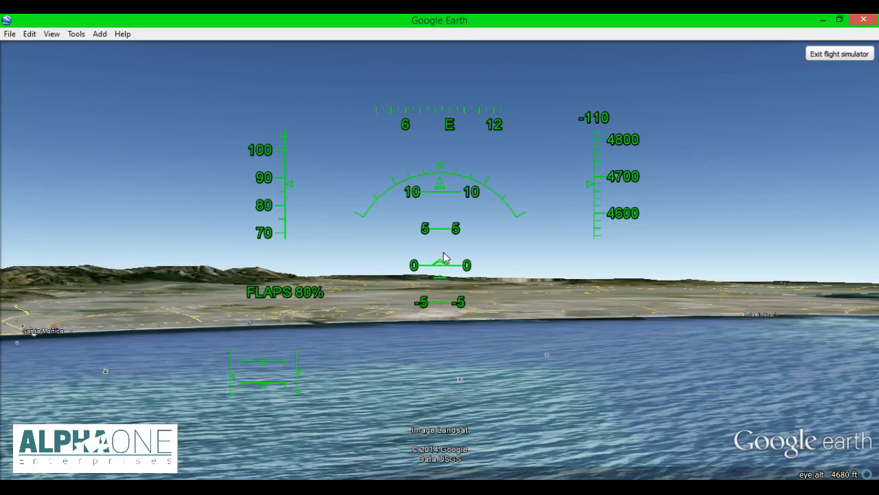
mouse_move(440, 277)
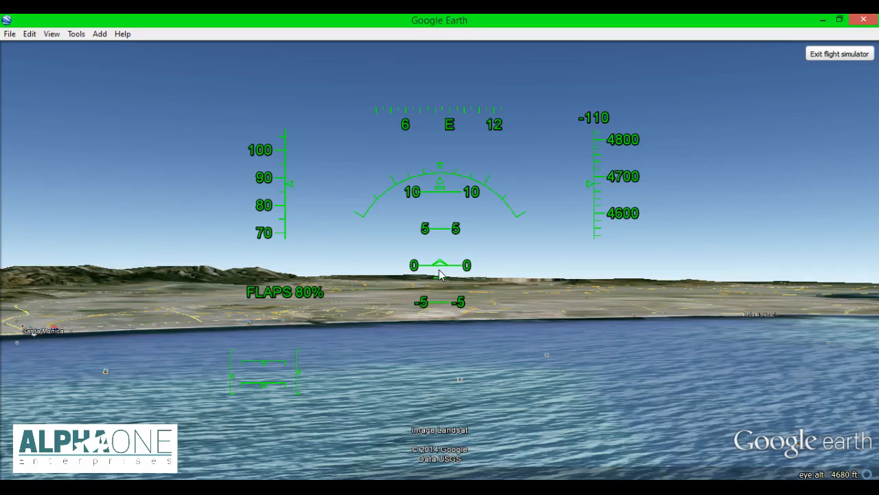
mouse_move(572, 37)
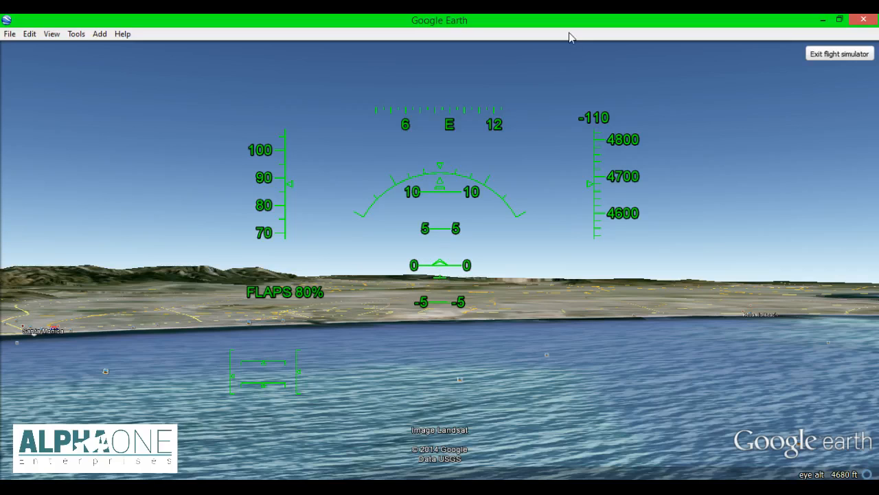